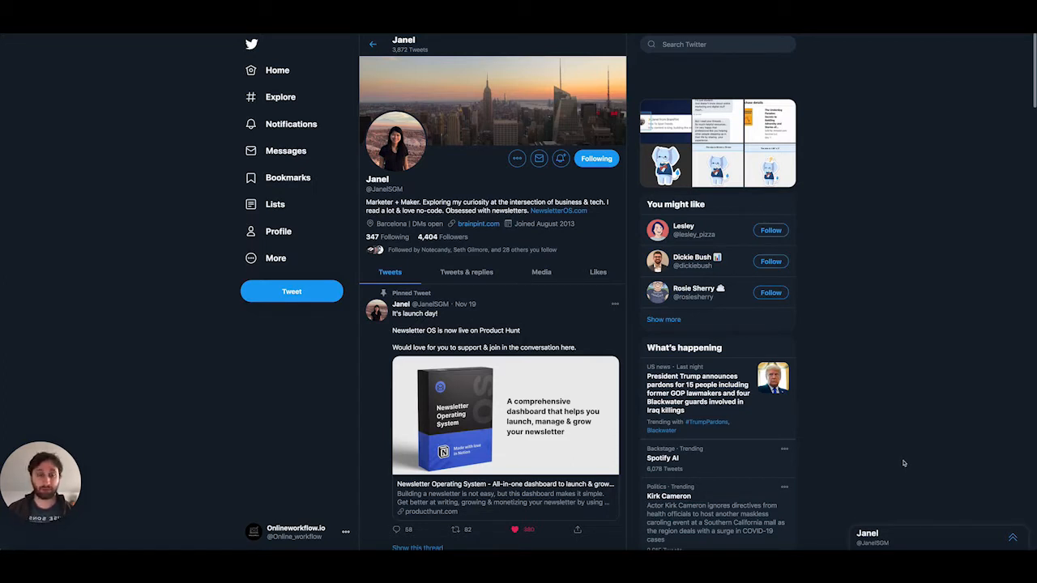
{"action": "mouse_move", "coordinate": [901, 460]}
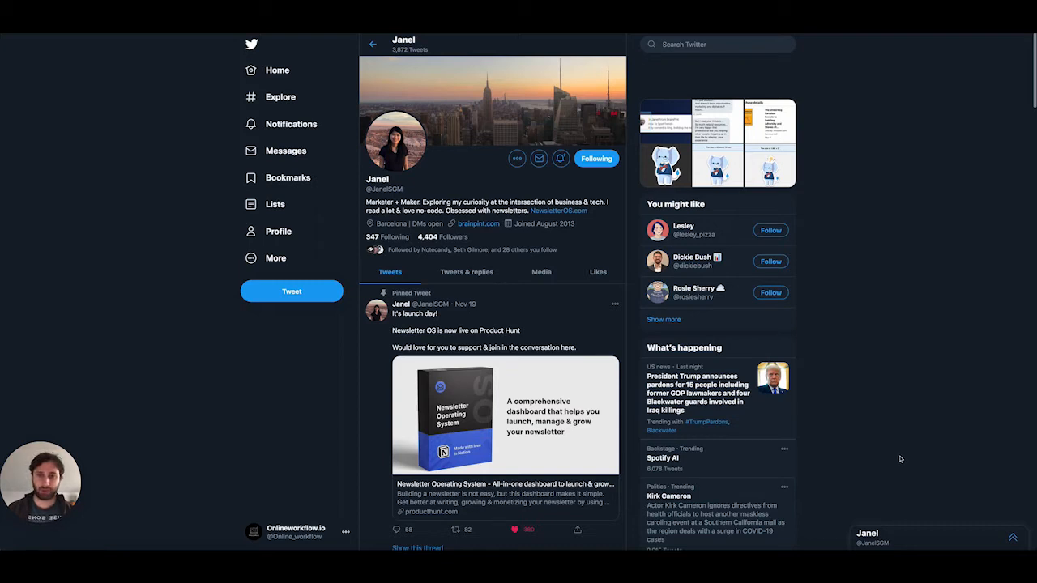
{"action": "mouse_move", "coordinate": [897, 457]}
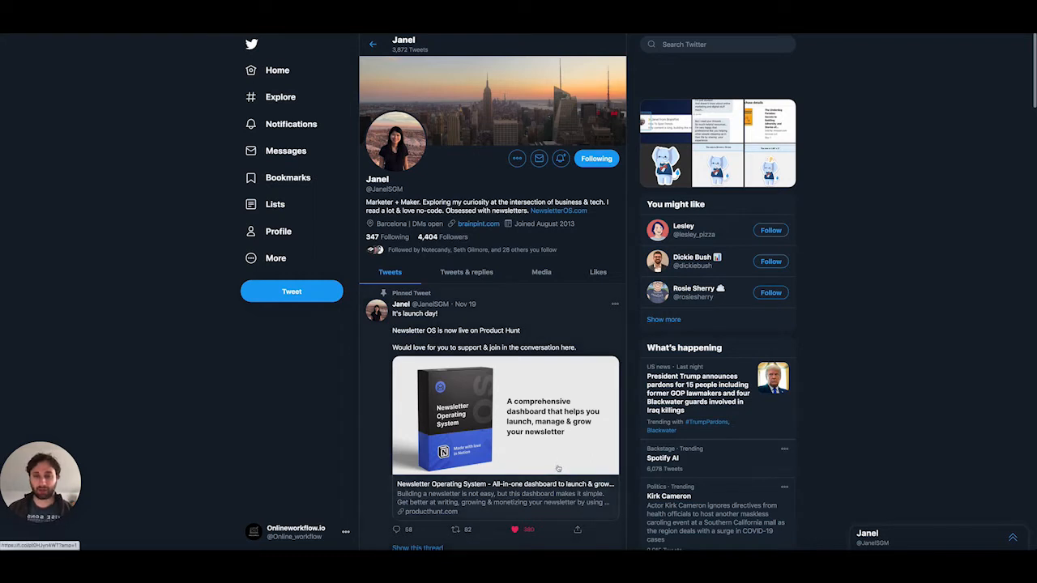
{"action": "mouse_move", "coordinate": [270, 445]}
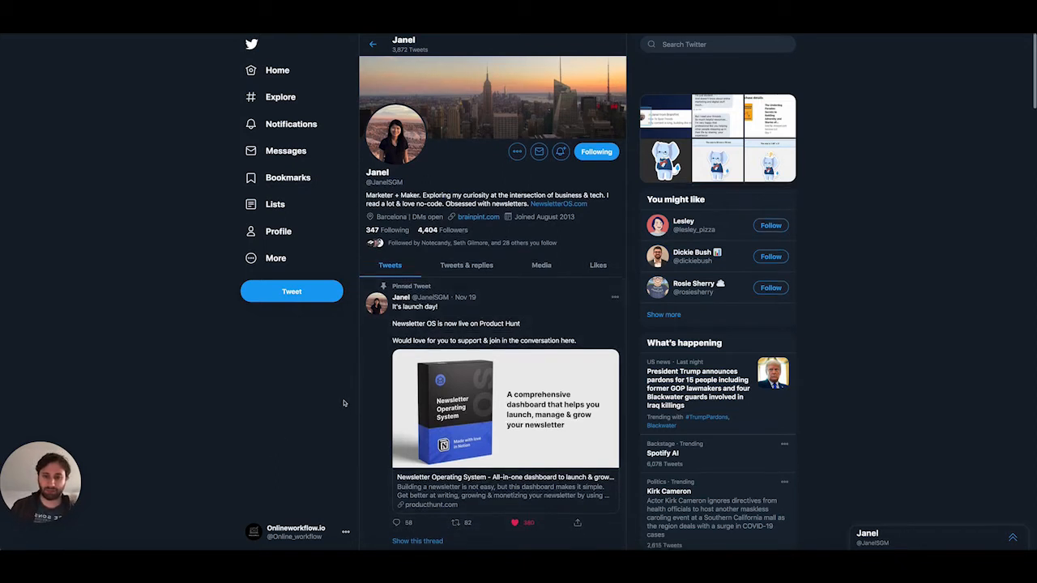
{"action": "scroll", "scroll_direction": "down", "scroll_amount": 3}
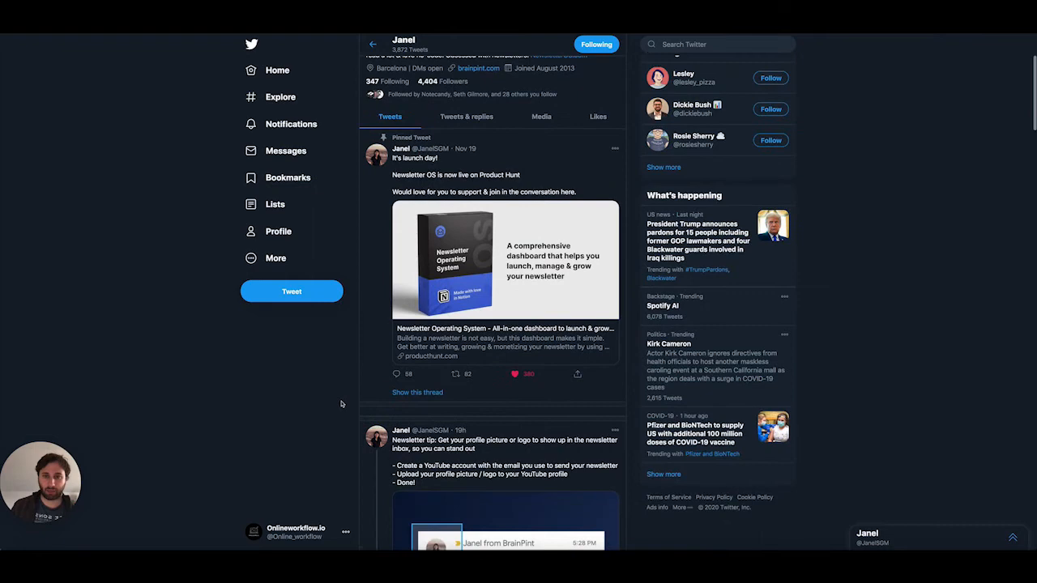
{"action": "scroll", "scroll_direction": "down", "scroll_amount": 3}
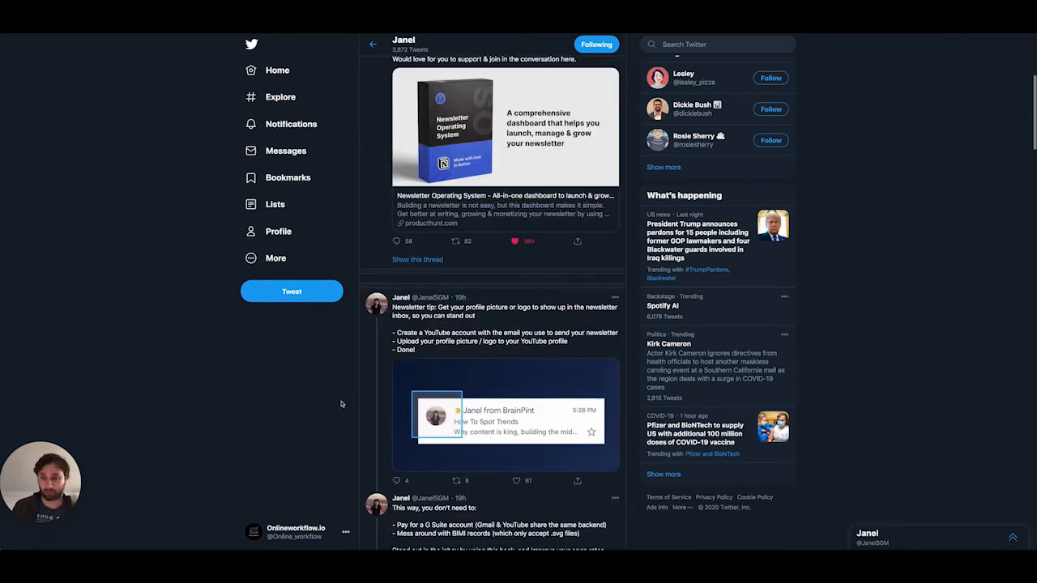
{"action": "mouse_move", "coordinate": [337, 404]}
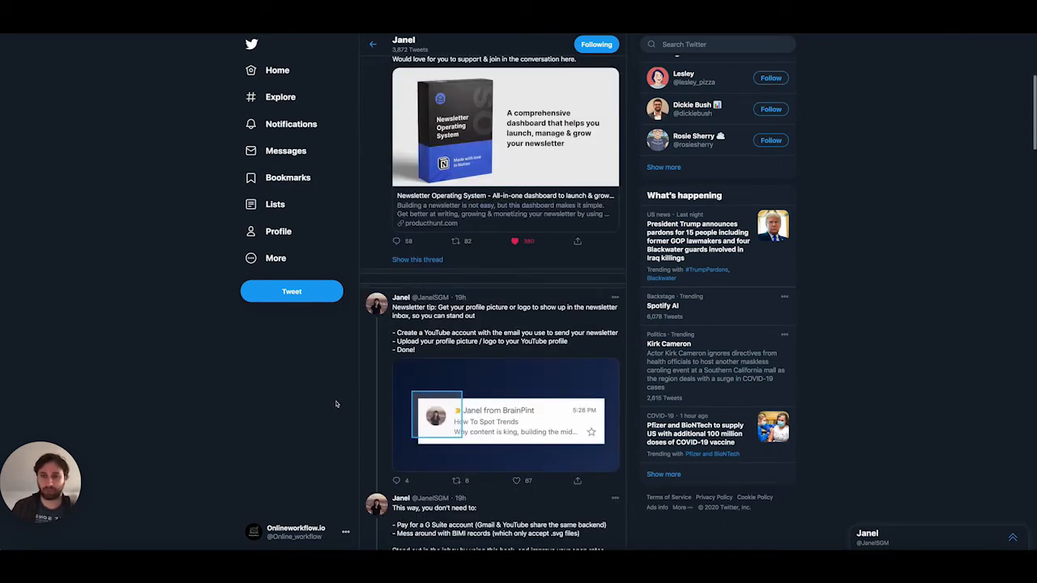
{"action": "scroll", "scroll_direction": "up", "scroll_amount": 3}
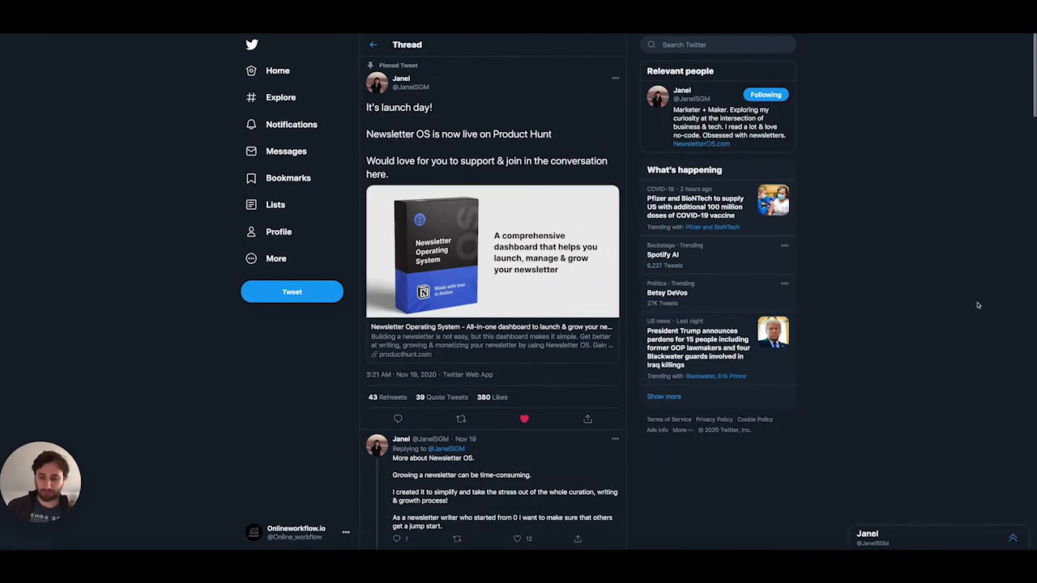
{"action": "mouse_move", "coordinate": [940, 302]}
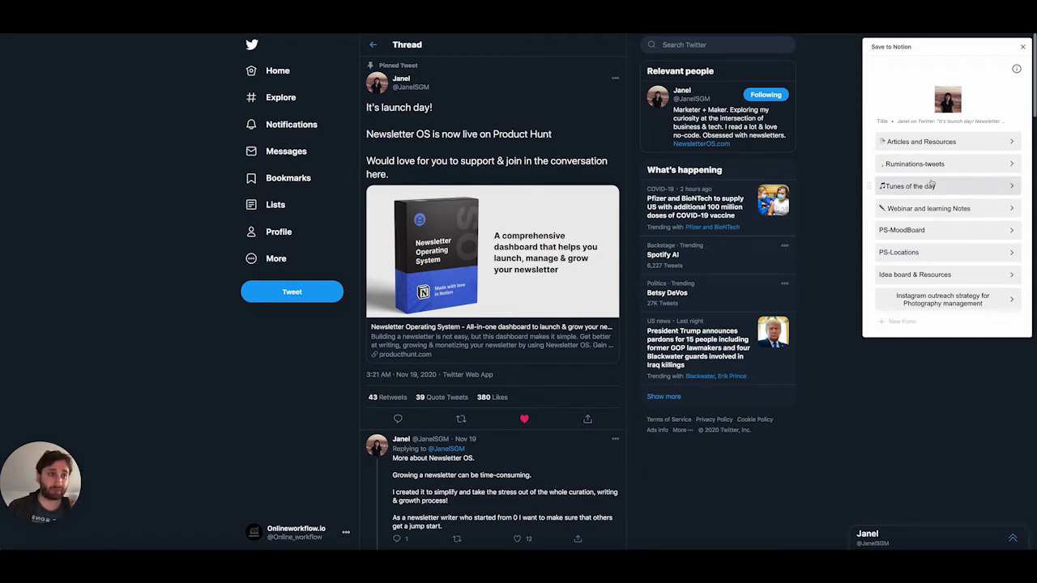
- Clip the tweet with the Ruminations-tweets form, Theme and Outreach Newsletter, and open it in Notion
{"action": "left_click", "coordinate": [915, 164]}
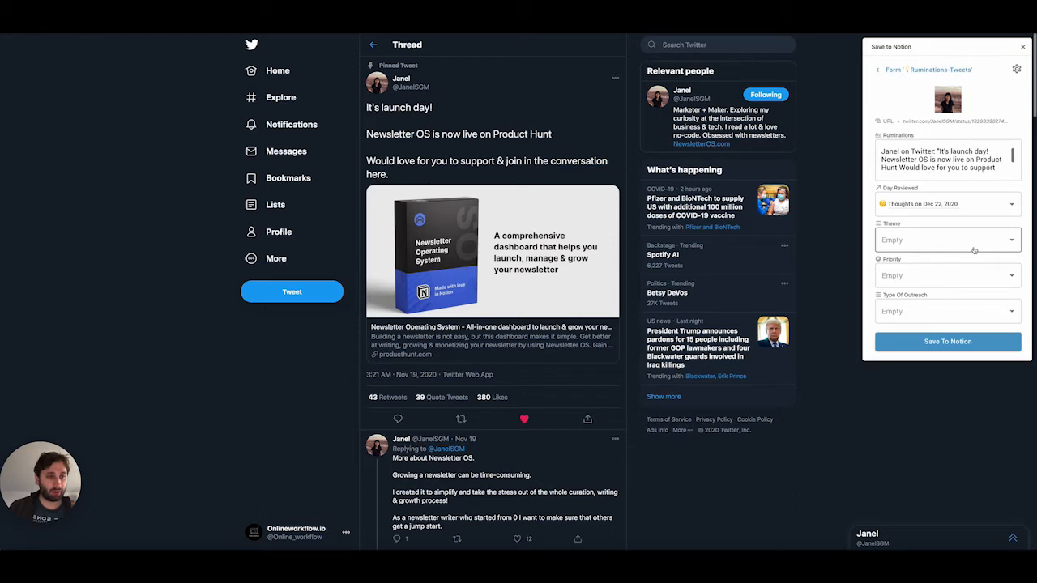
{"action": "mouse_move", "coordinate": [1011, 240]}
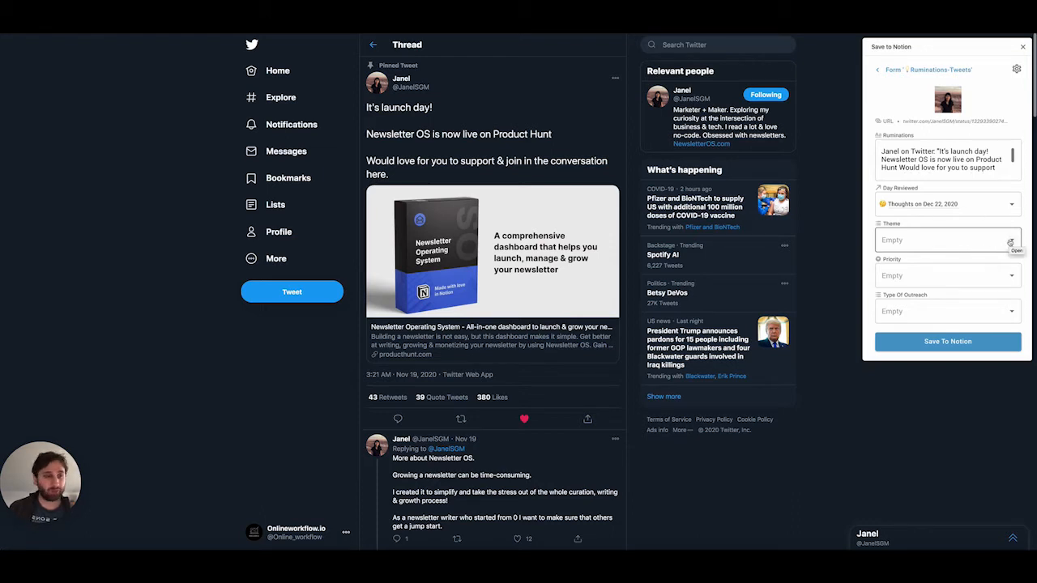
{"action": "left_click", "coordinate": [946, 240]}
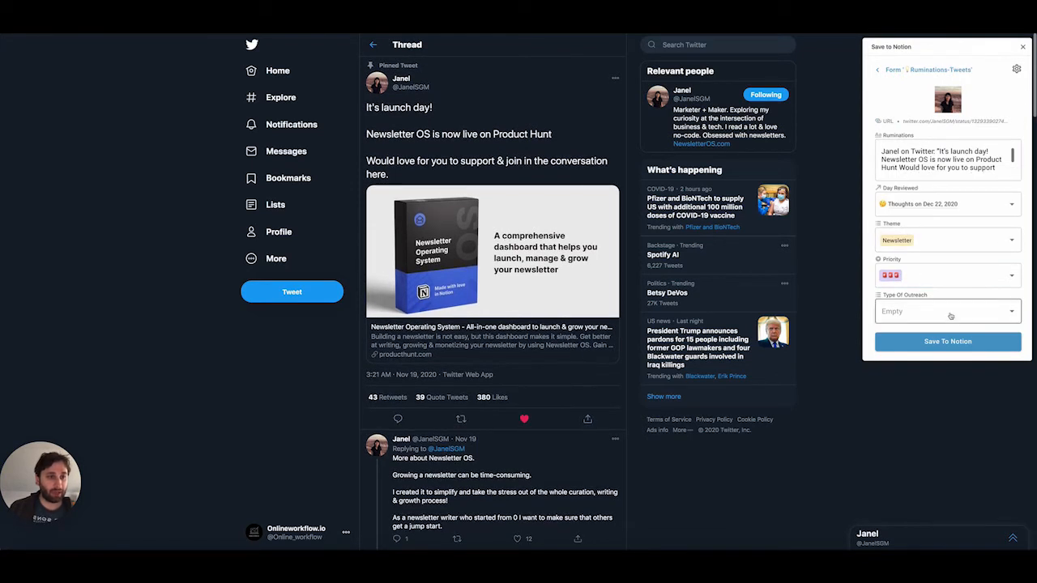
{"action": "left_click", "coordinate": [947, 311]}
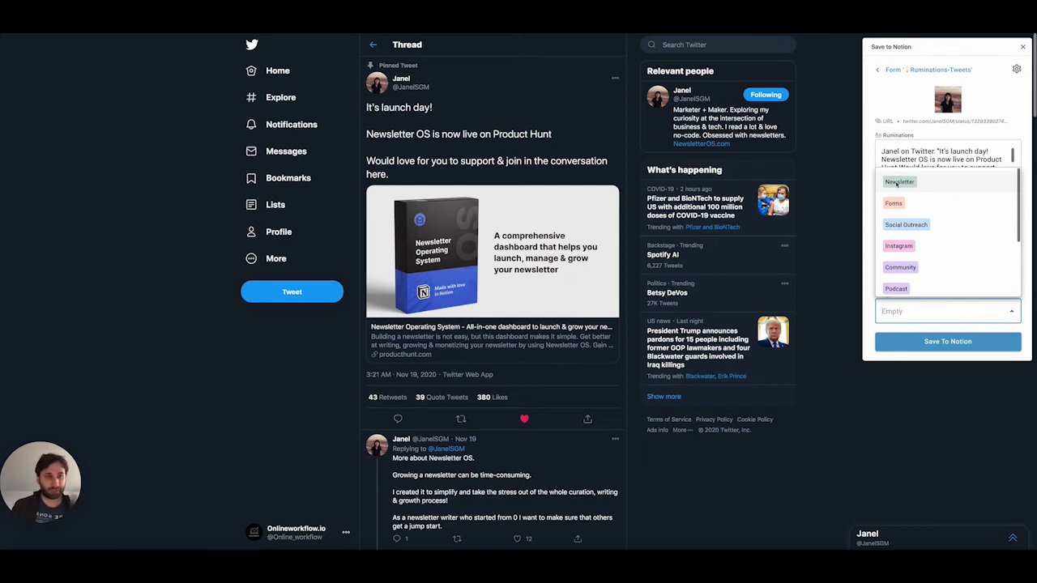
{"action": "left_click", "coordinate": [899, 182]}
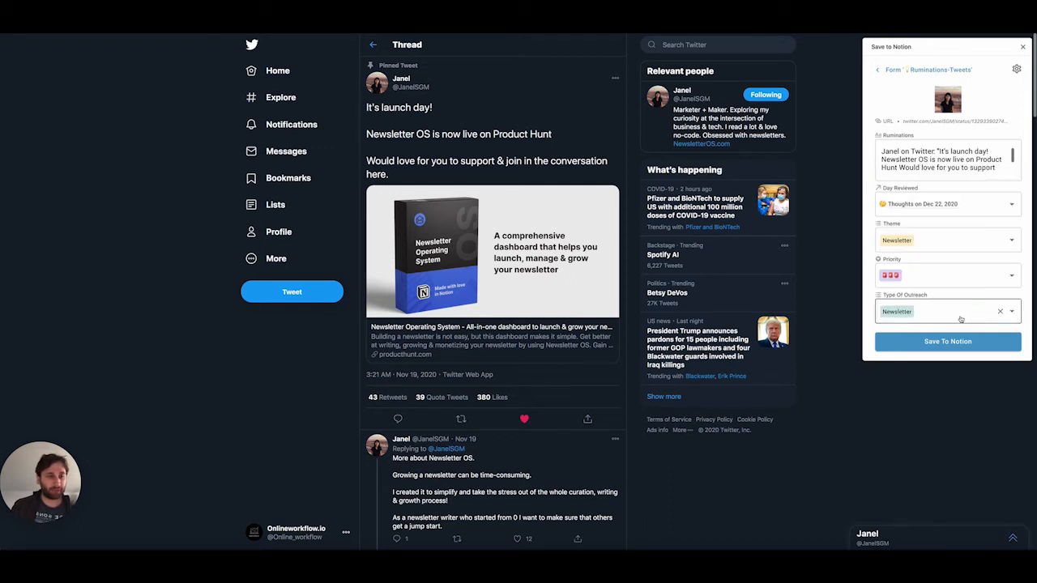
{"action": "left_click", "coordinate": [947, 341]}
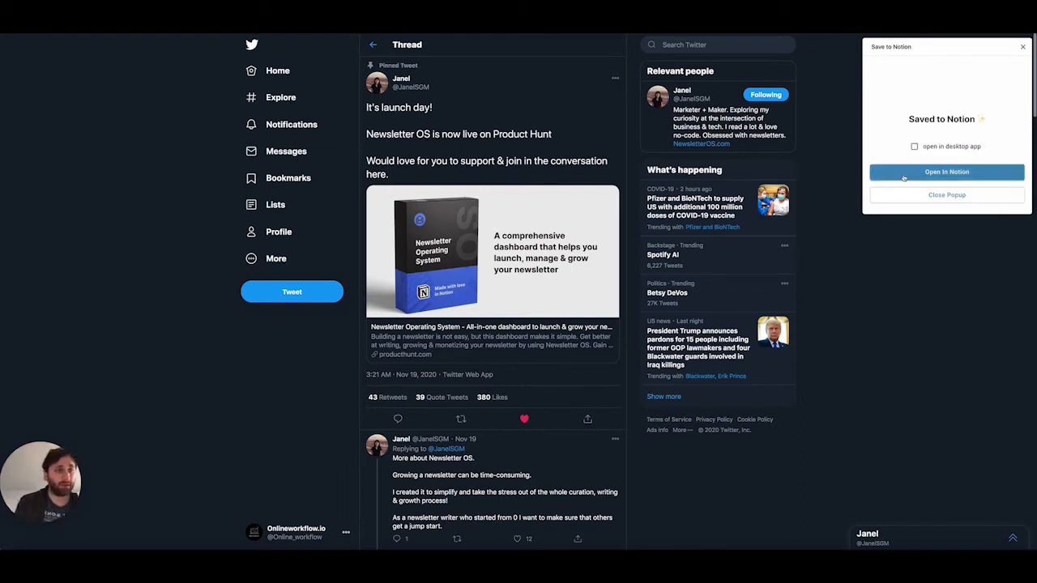
{"action": "left_click", "coordinate": [946, 171]}
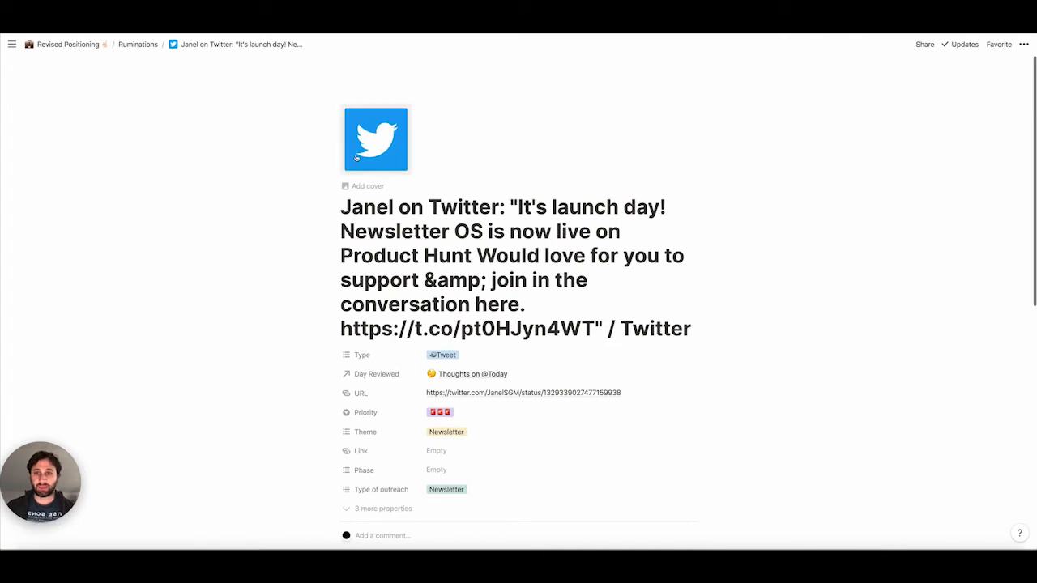
- Scroll through the newly saved Ruminations tweet page in Notion
{"action": "scroll", "scroll_direction": "down", "scroll_amount": 3}
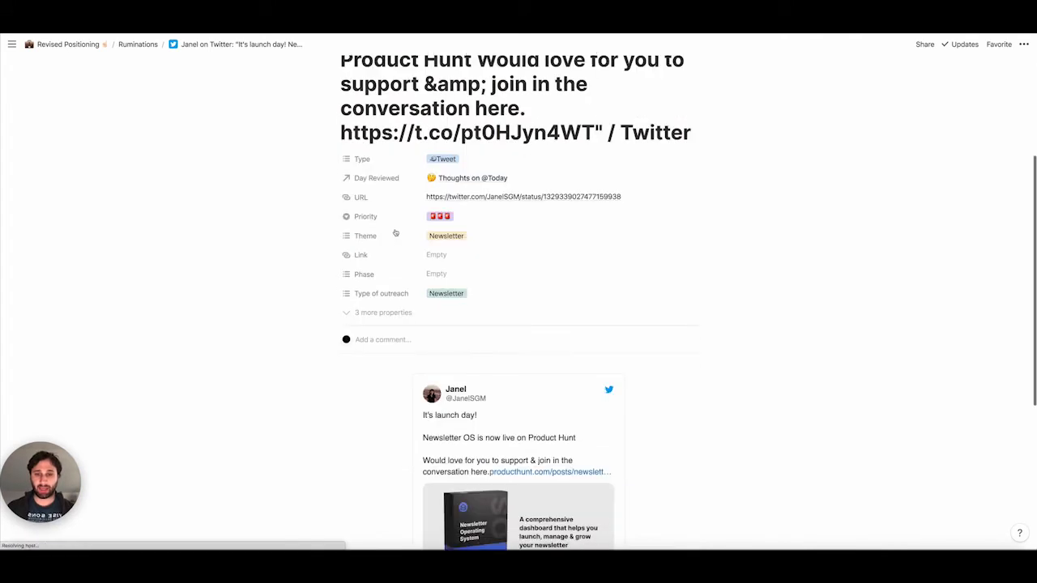
{"action": "scroll", "scroll_direction": "down", "scroll_amount": 3}
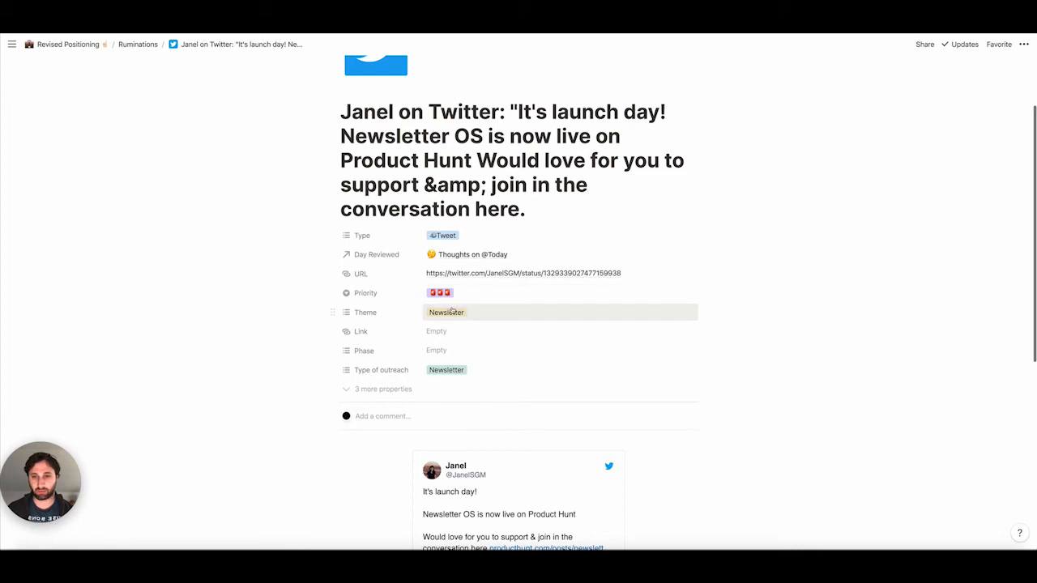
{"action": "mouse_move", "coordinate": [454, 380]}
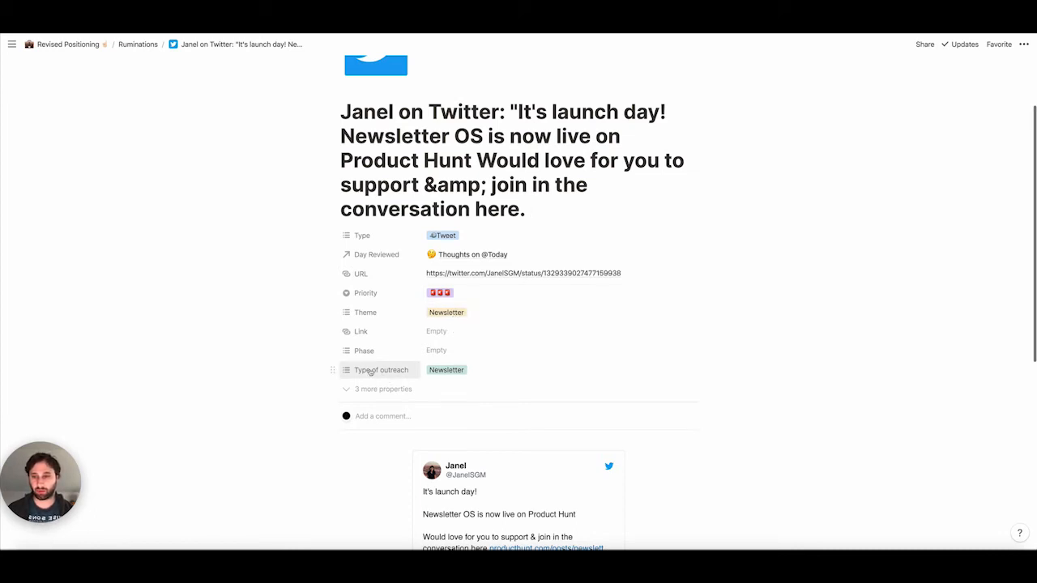
{"action": "mouse_move", "coordinate": [322, 350]}
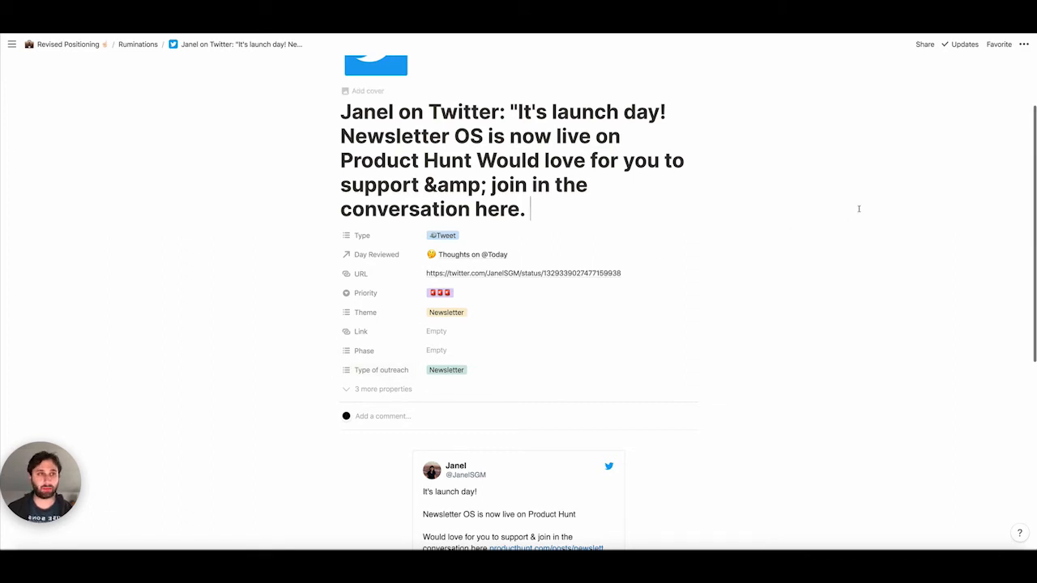
{"action": "mouse_move", "coordinate": [853, 39]}
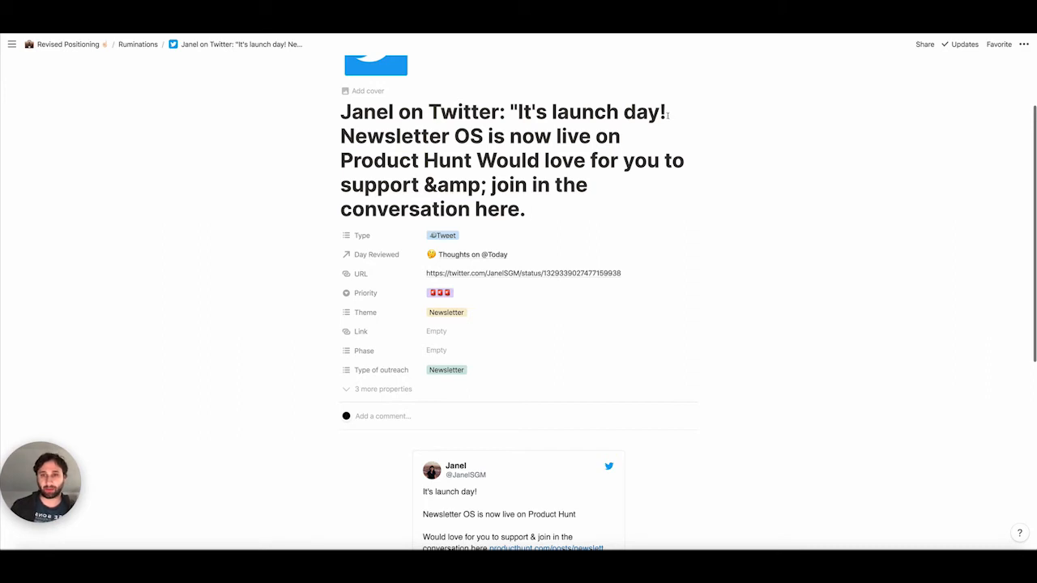
{"action": "mouse_move", "coordinate": [638, 185]}
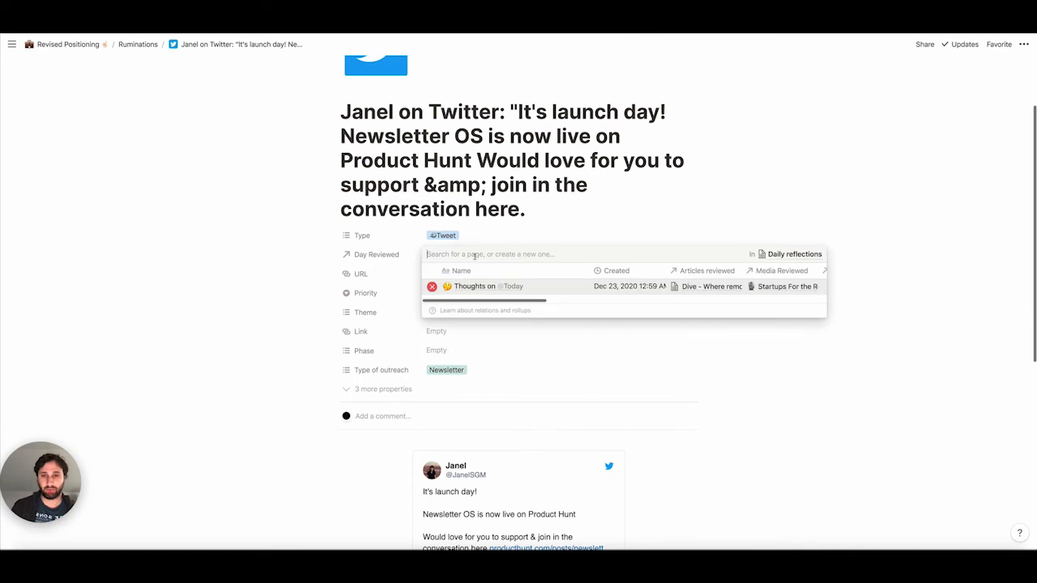
{"action": "left_click", "coordinate": [474, 286]}
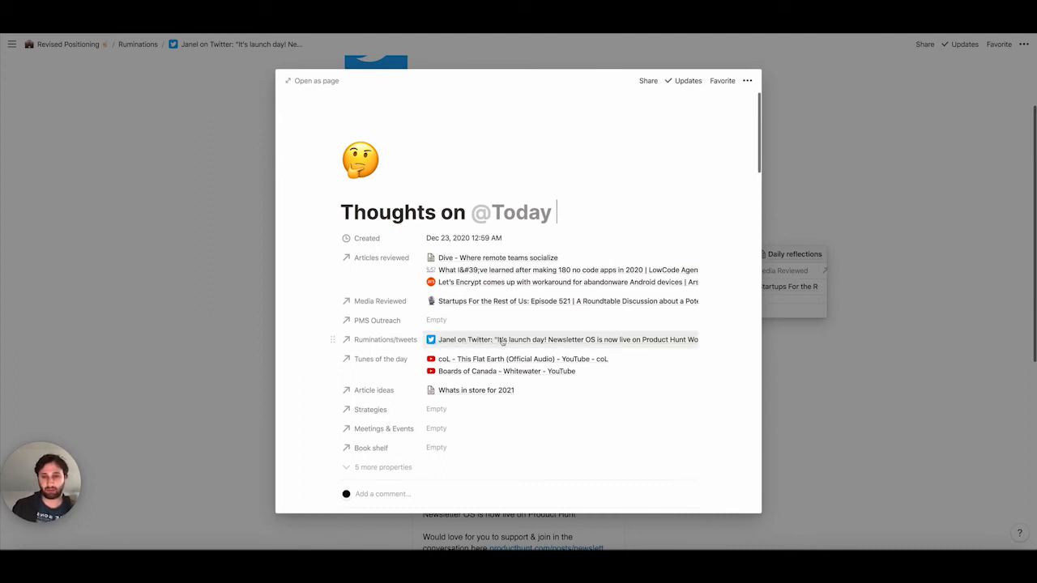
{"action": "scroll", "scroll_direction": "down", "scroll_amount": 3}
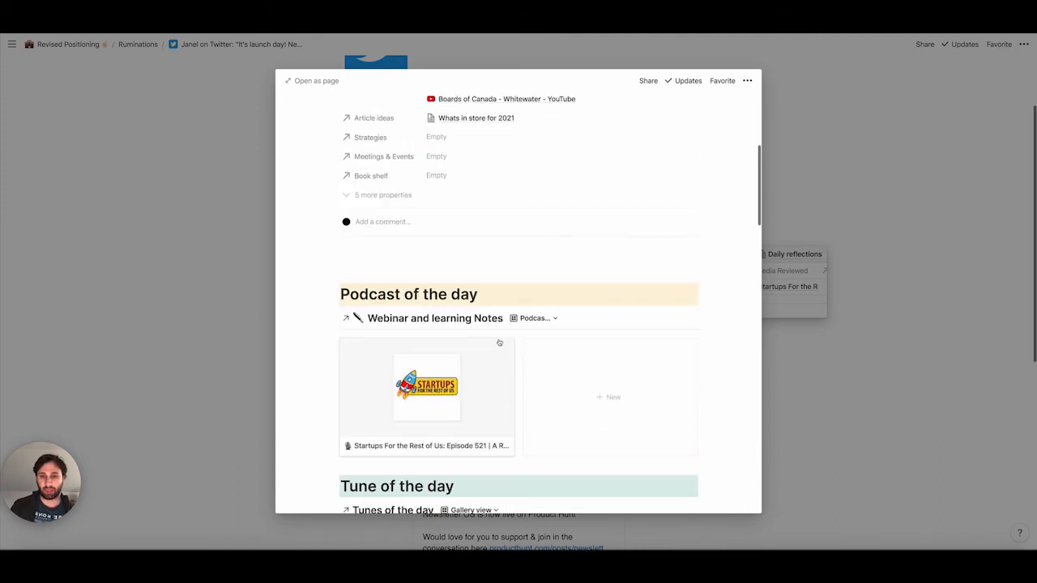
{"action": "scroll", "scroll_direction": "down", "scroll_amount": 3}
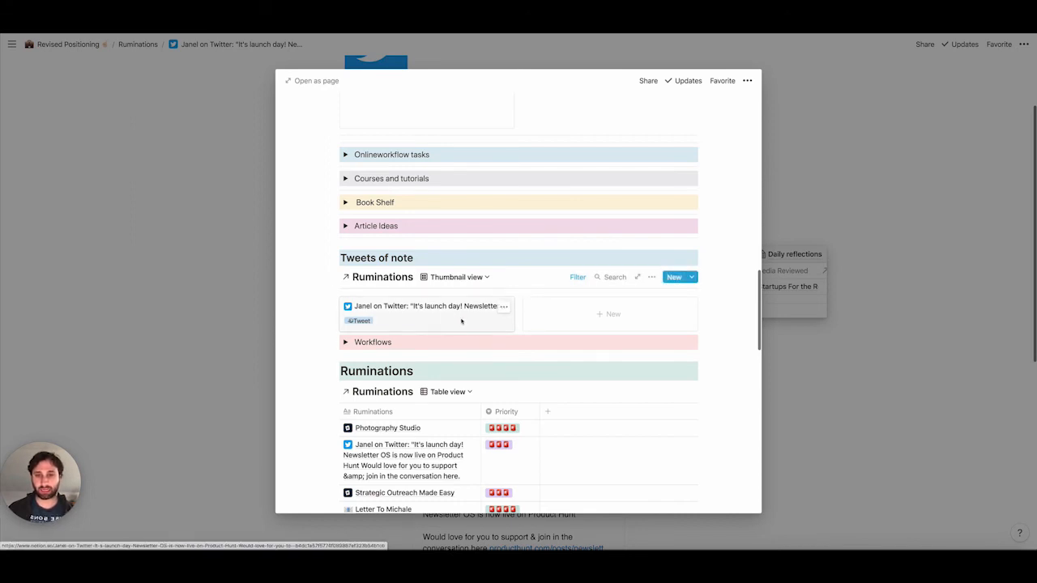
{"action": "left_click", "coordinate": [421, 306]}
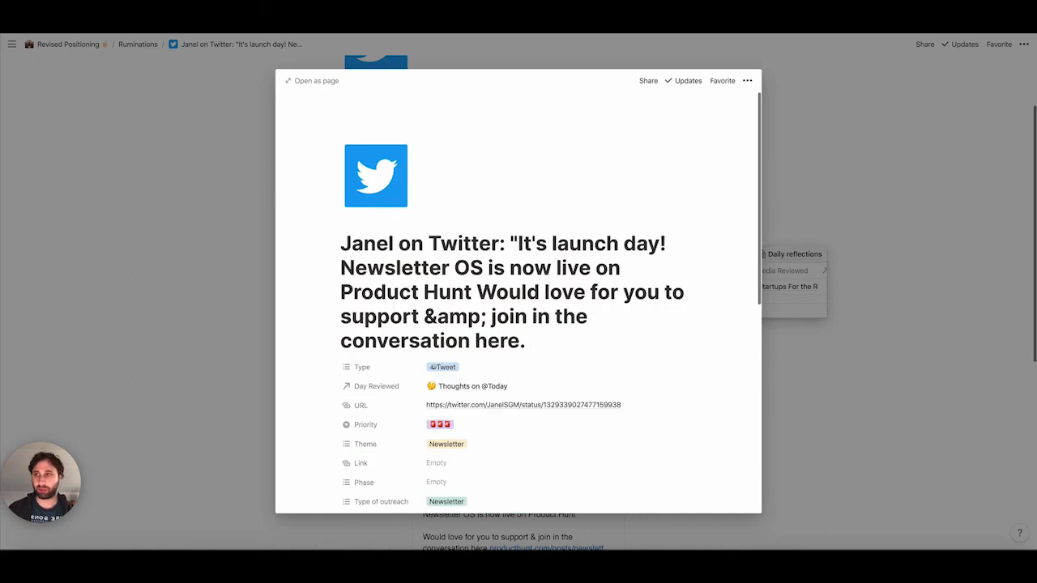
{"action": "left_click", "coordinate": [473, 386]}
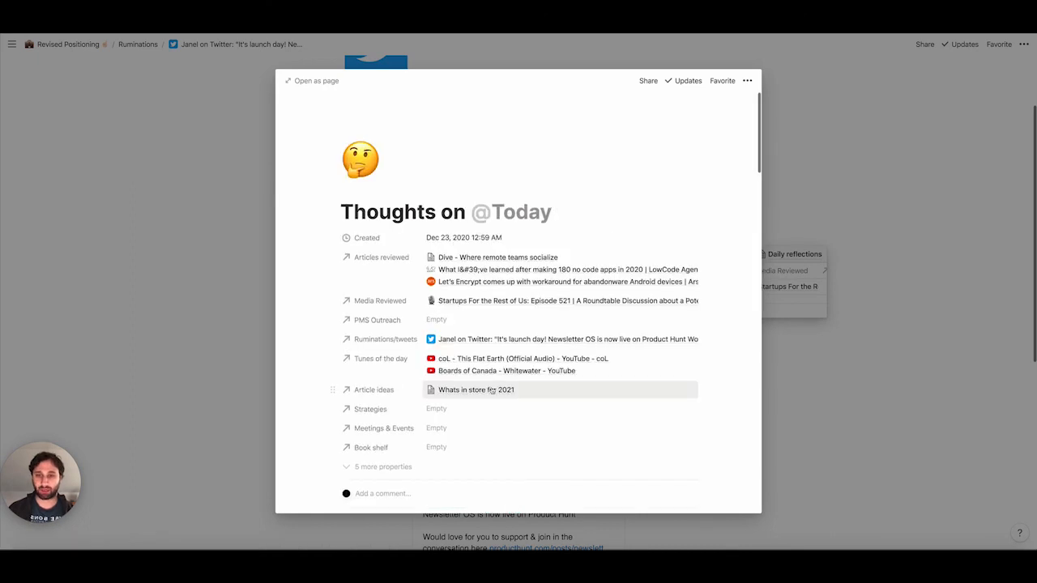
{"action": "scroll", "scroll_direction": "down", "scroll_amount": 3}
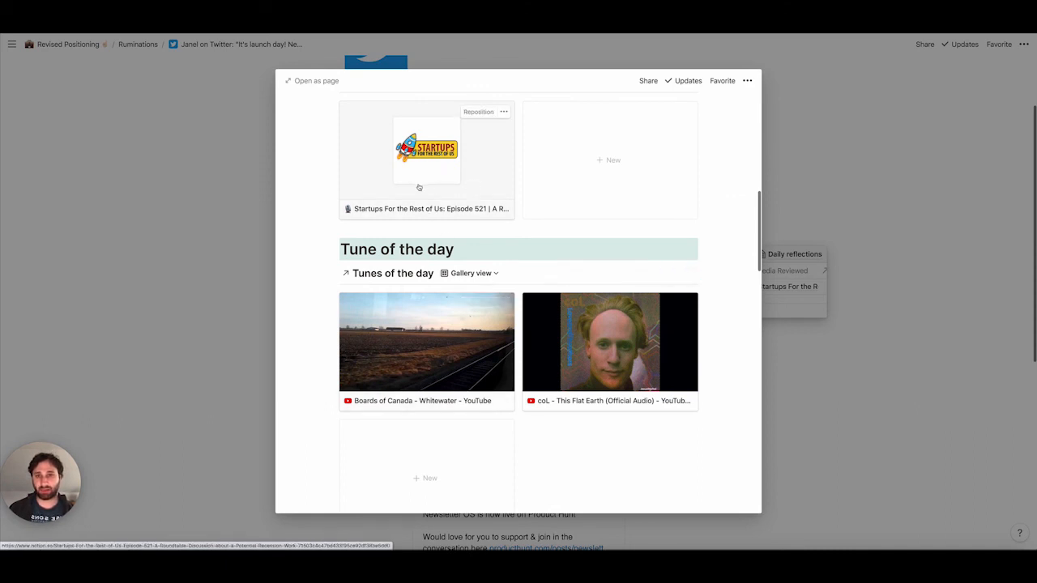
{"action": "scroll", "scroll_direction": "down", "scroll_amount": 3}
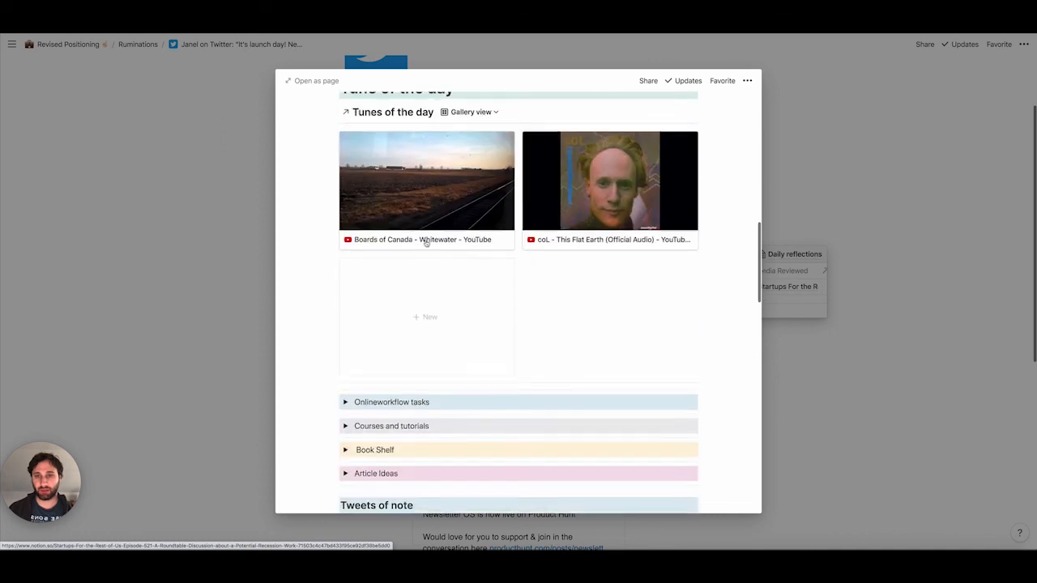